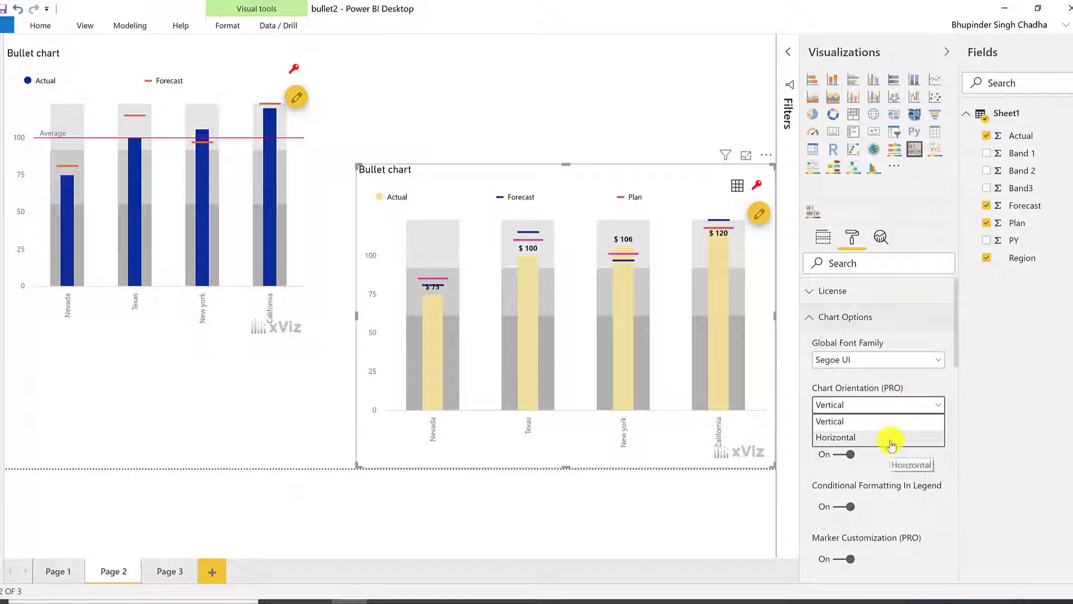
Set Chart Orientation (PRO) to Horizontal so each region's bar runs left to right
{"action": "left_click", "coordinate": [836, 437]}
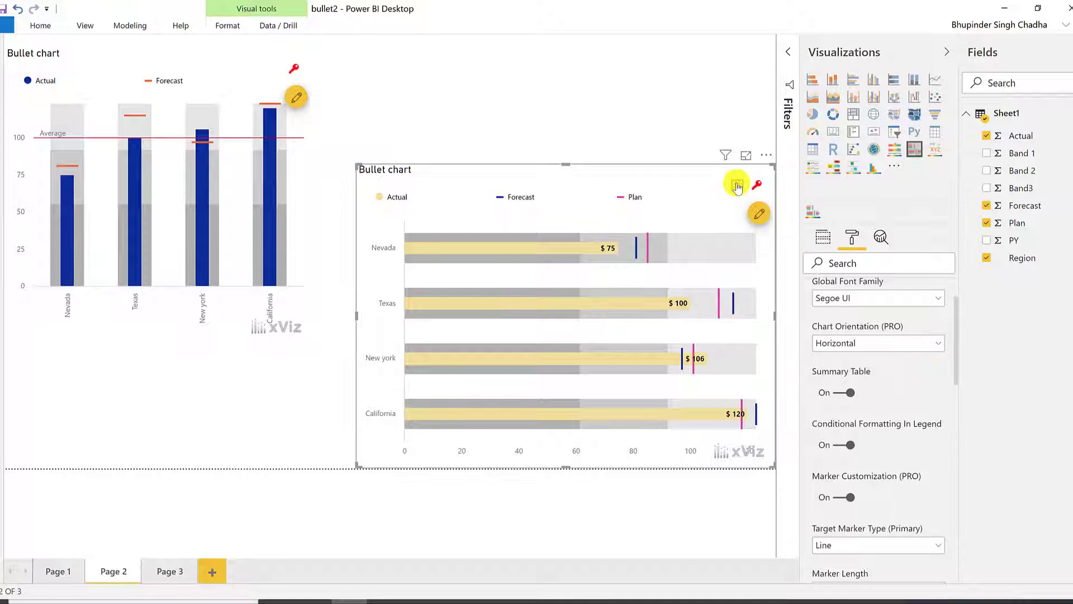
{"action": "left_click", "coordinate": [737, 186]}
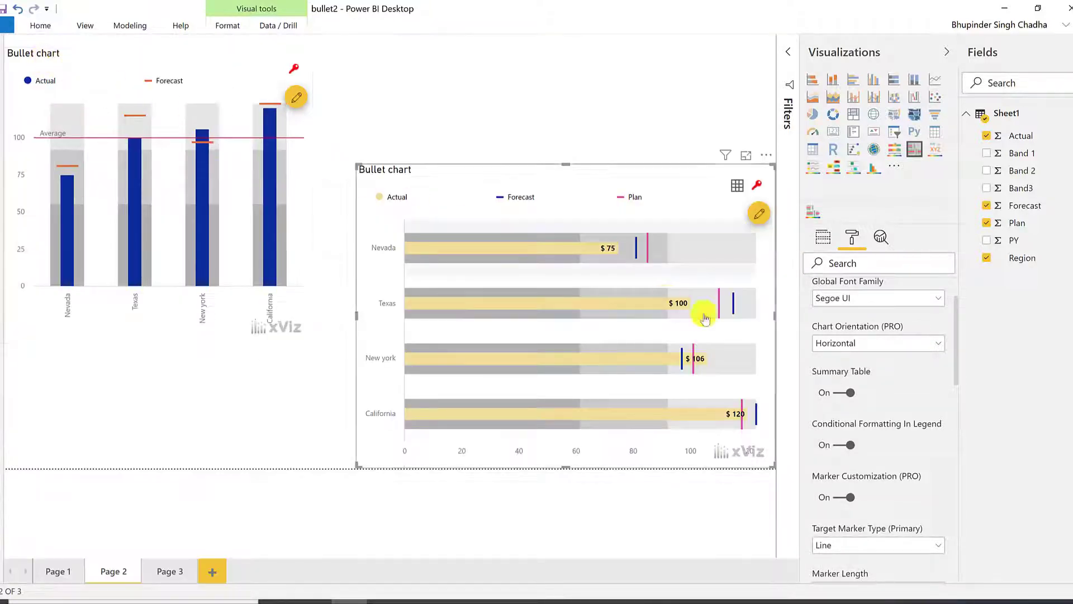
{"action": "scroll", "scroll_direction": "down", "scroll_amount": 3}
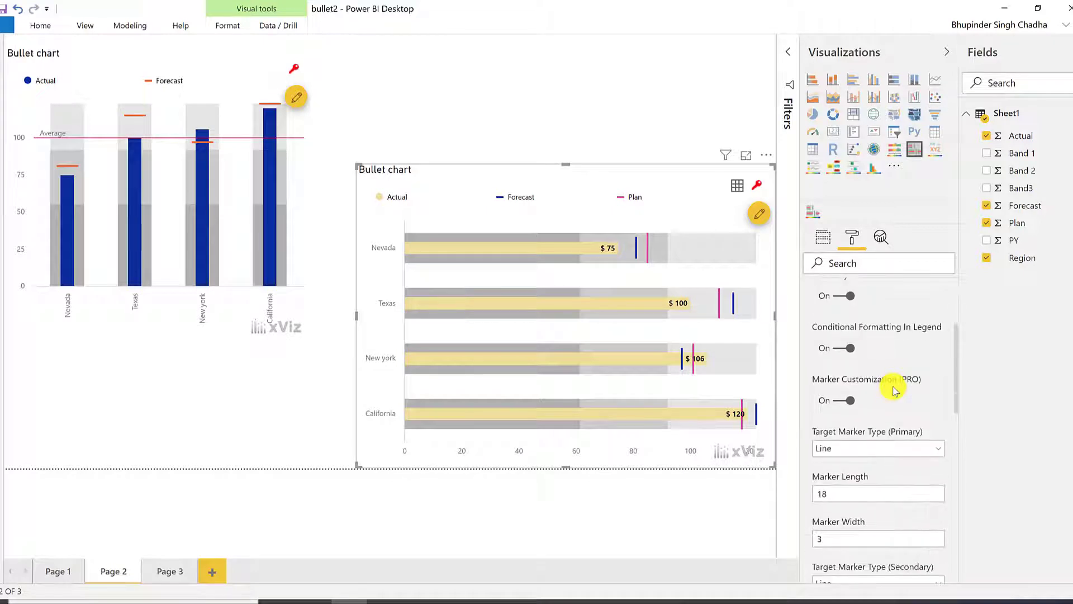
Set the primary target marker type to Circle
{"action": "left_click", "coordinate": [877, 448]}
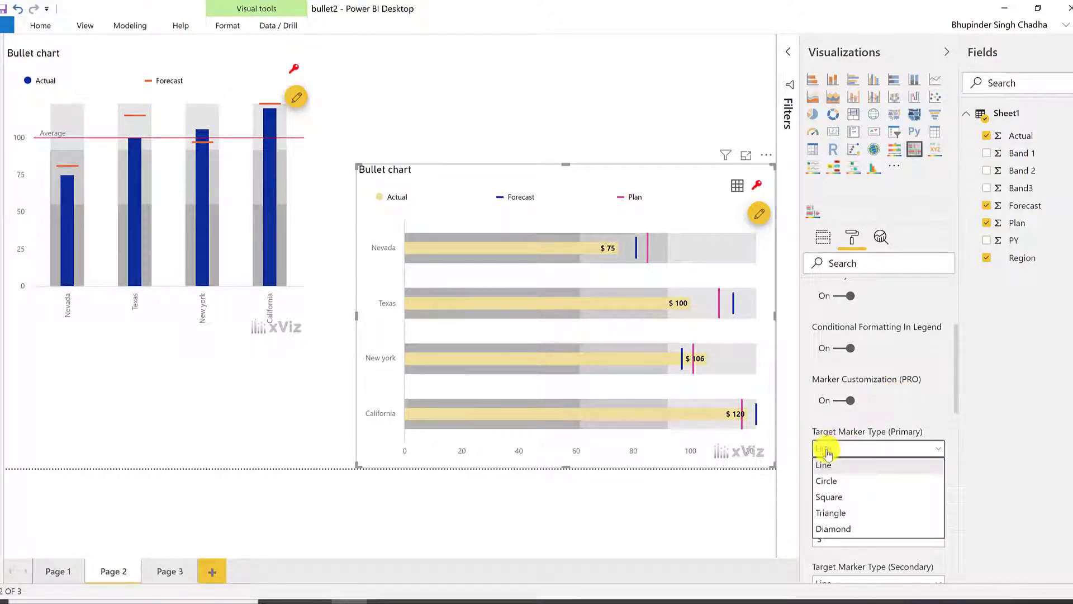
{"action": "left_click", "coordinate": [824, 481]}
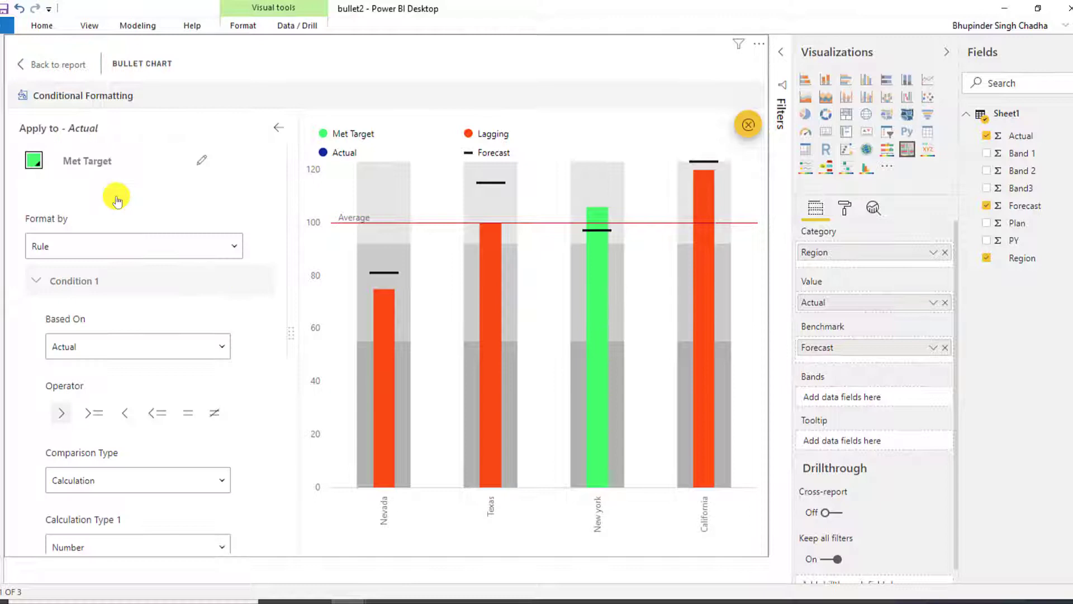
Inspect the Met Target rule's Calculation comparison (1.05 × Forecast) and save it
{"action": "left_click", "coordinate": [138, 383]}
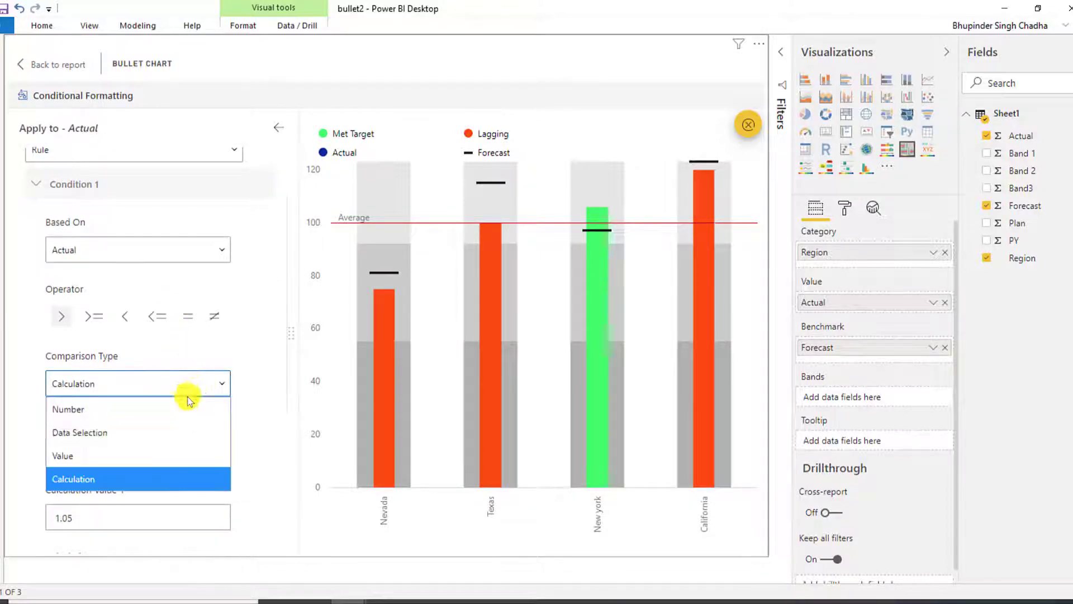
{"action": "mouse_move", "coordinate": [175, 411]}
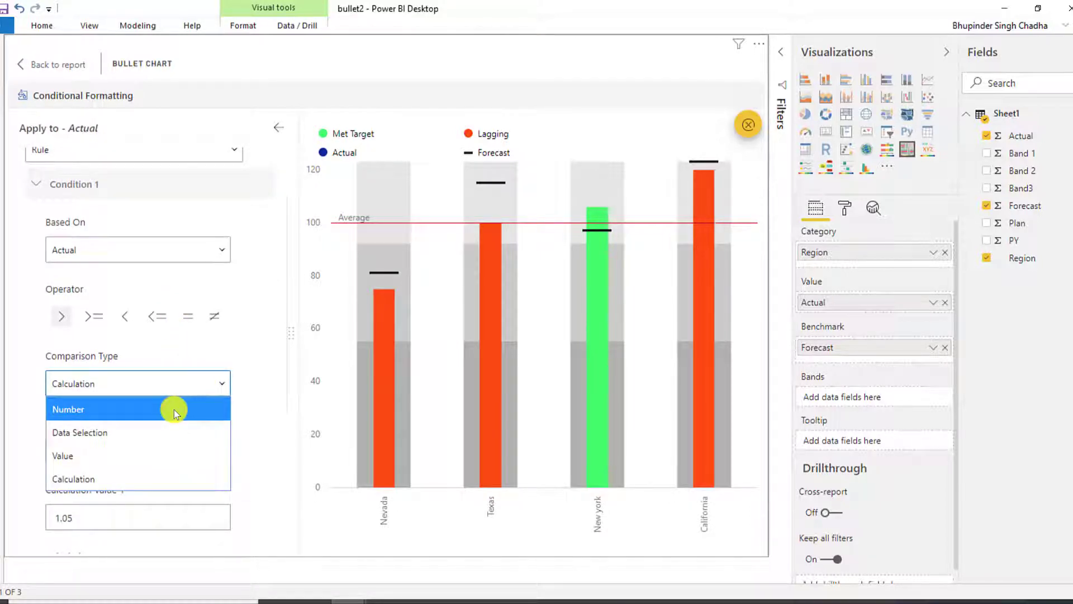
{"action": "mouse_move", "coordinate": [154, 455]}
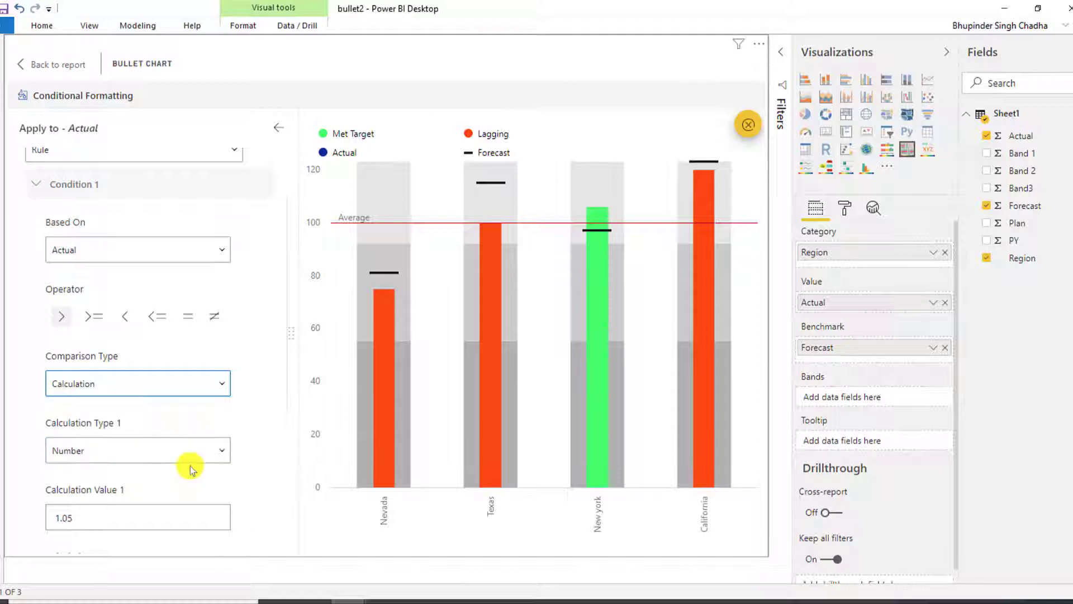
{"action": "scroll", "scroll_direction": "down", "scroll_amount": 3}
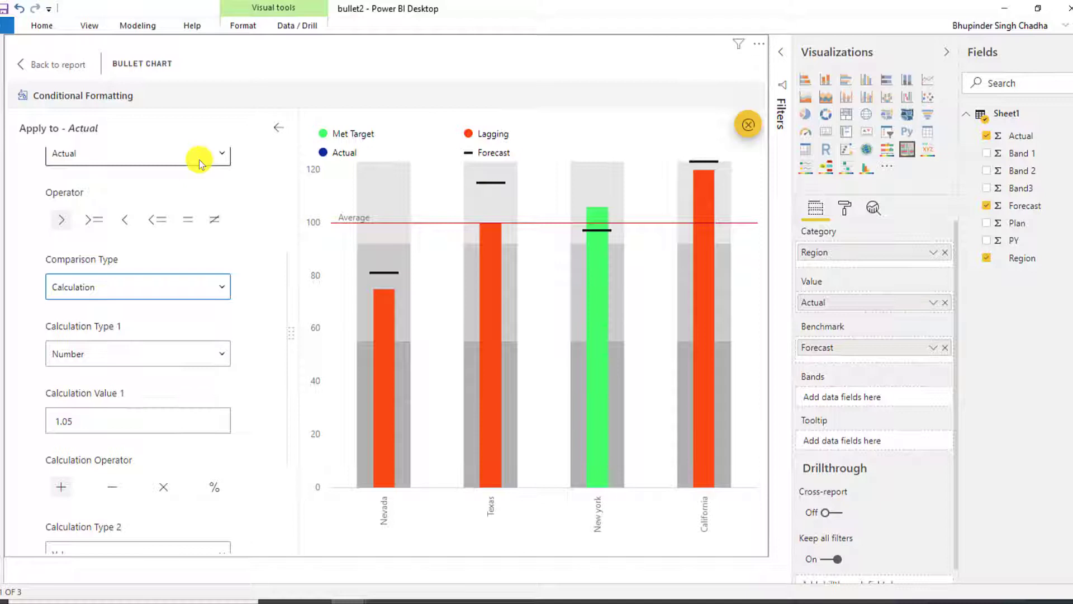
{"action": "scroll", "scroll_direction": "down", "scroll_amount": 3}
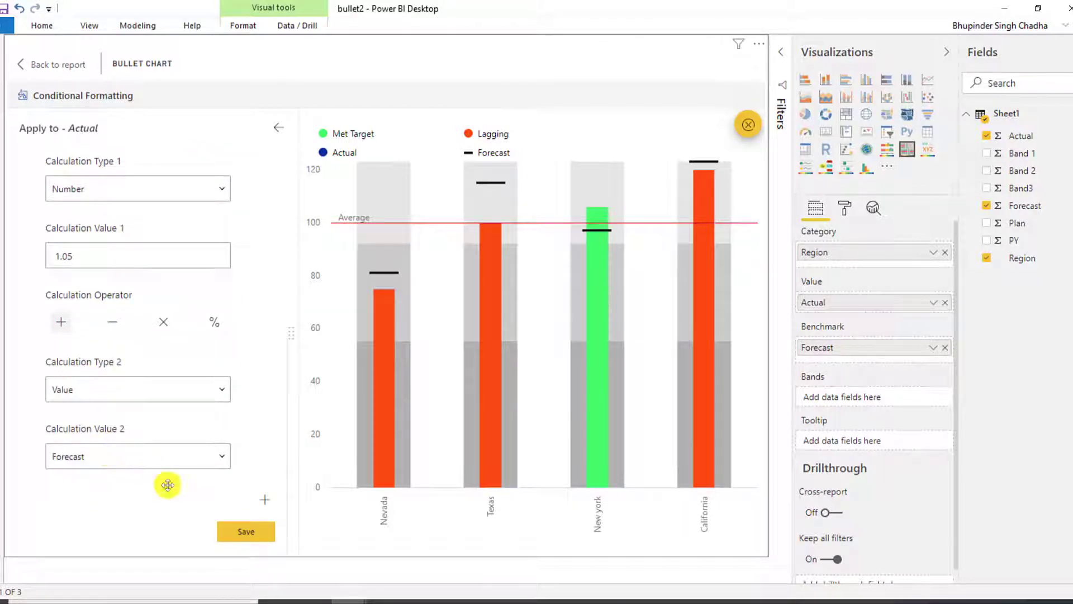
{"action": "left_click", "coordinate": [245, 531]}
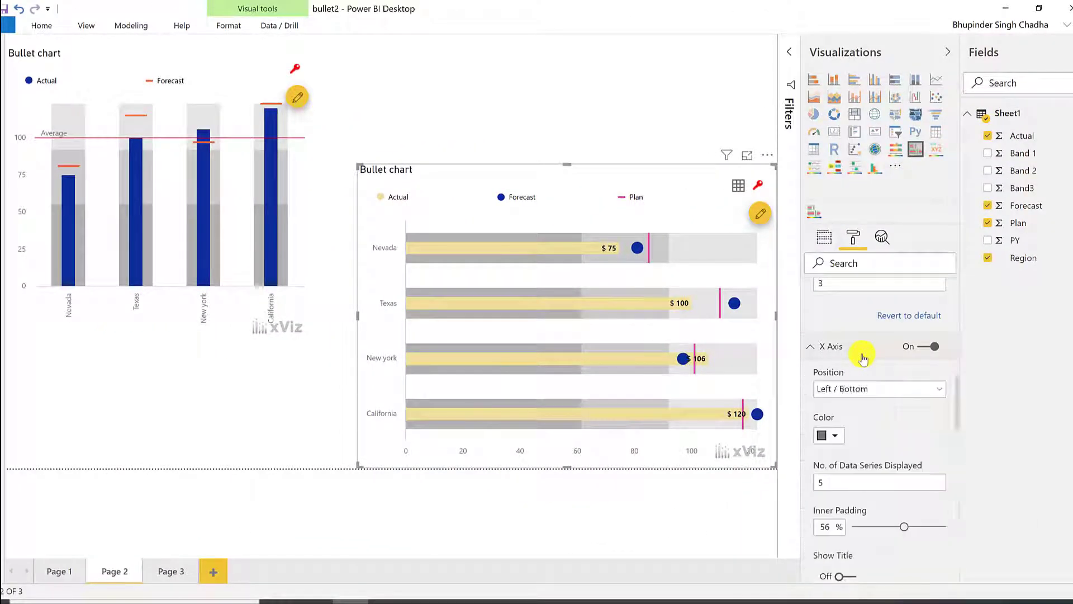
Show only three data series on the X axis instead of five
{"action": "scroll", "scroll_direction": "down", "scroll_amount": 3}
{"action": "type", "text": "3"}
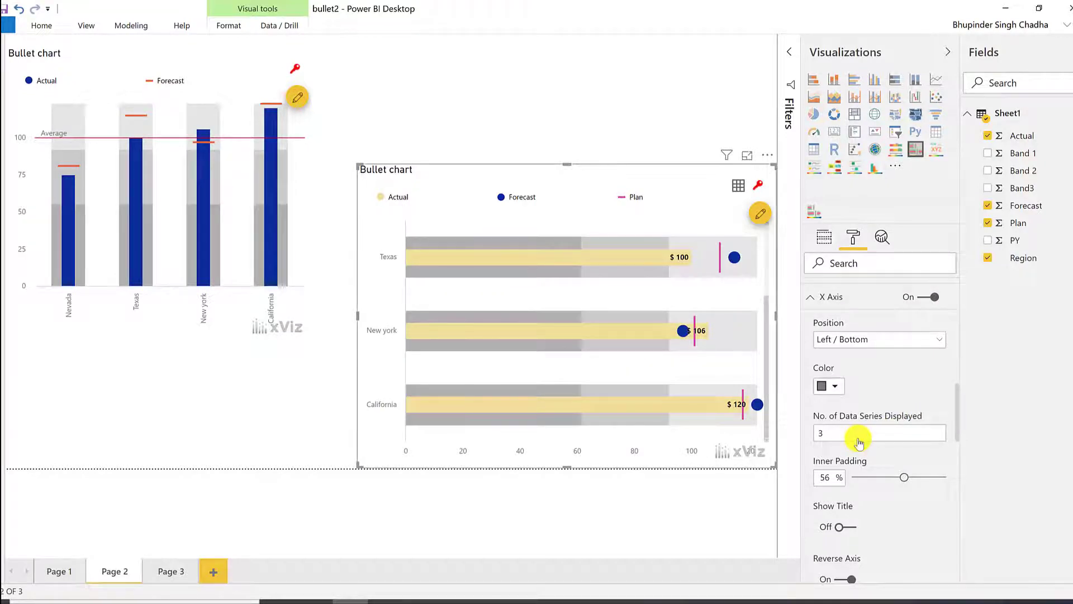
{"action": "mouse_move", "coordinate": [958, 401]}
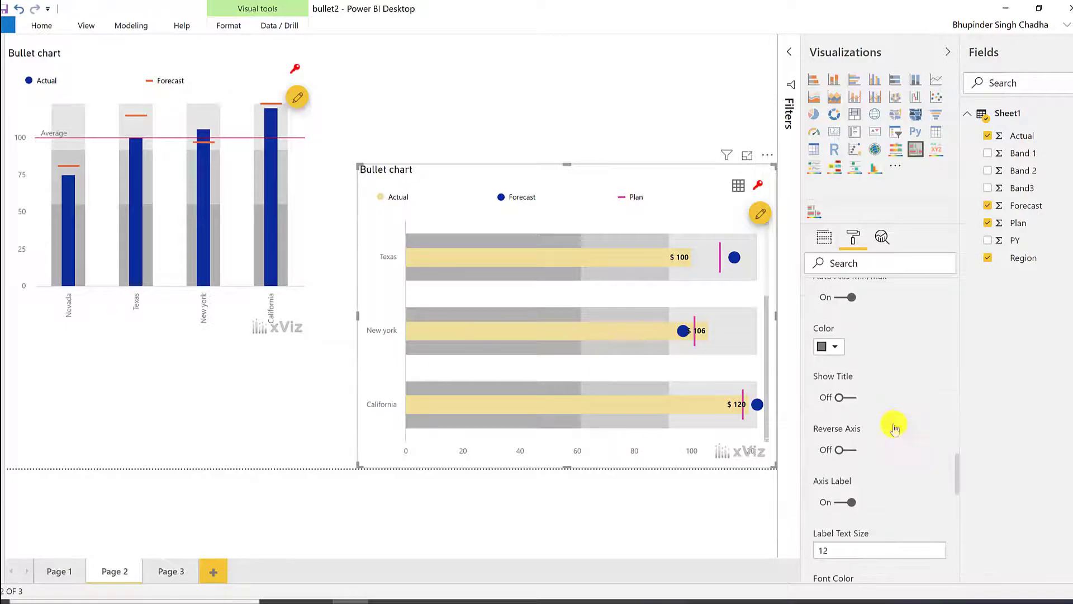
Turn Reverse Axis on and set X Axis Position to Right / Top
{"action": "left_click", "coordinate": [845, 450]}
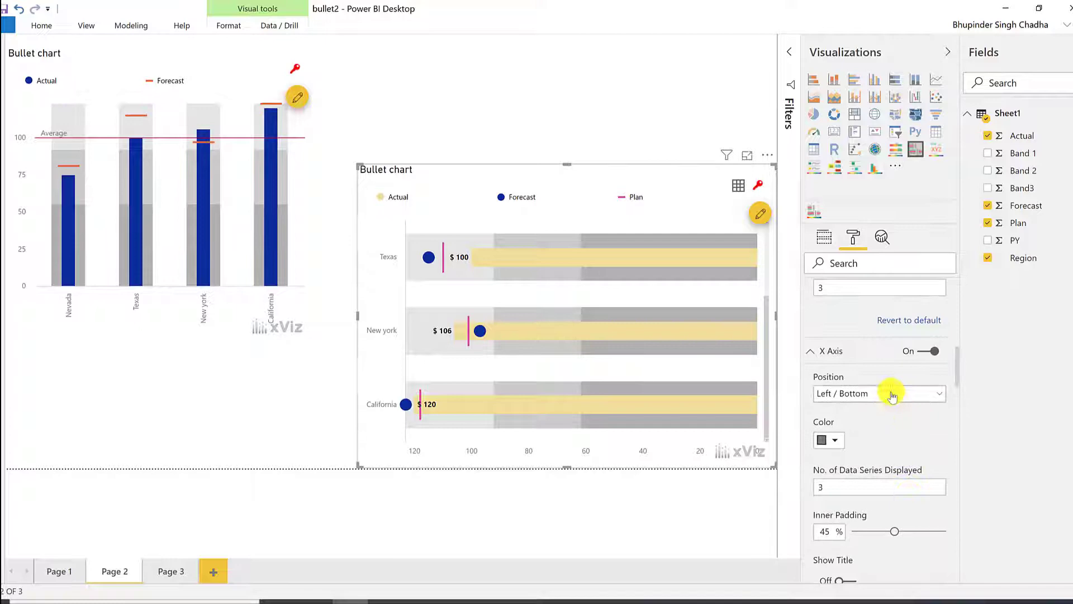
{"action": "left_click", "coordinate": [878, 392]}
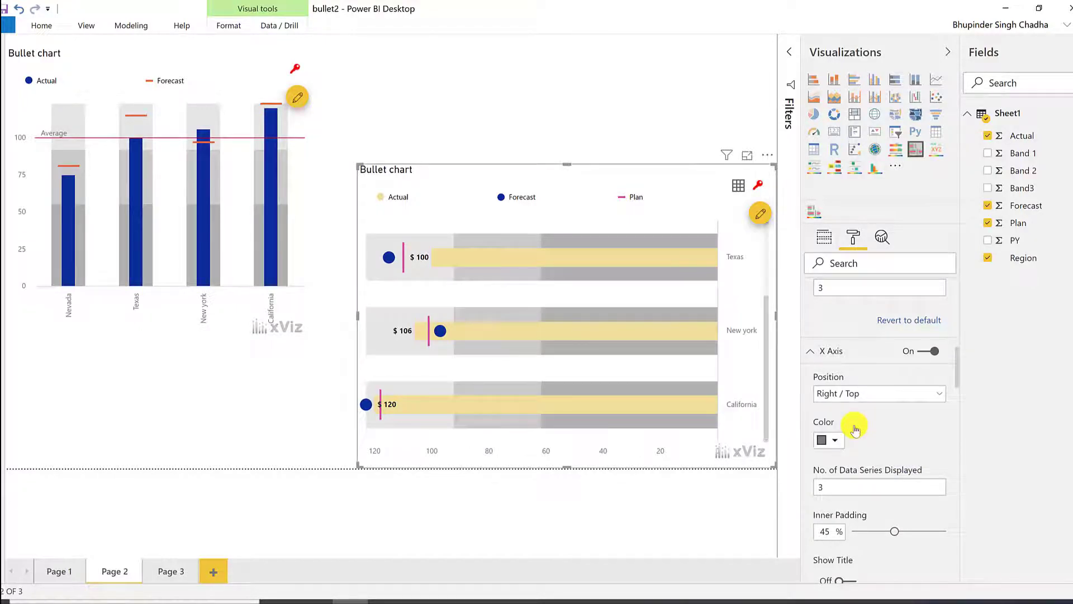
{"action": "mouse_move", "coordinate": [897, 380]}
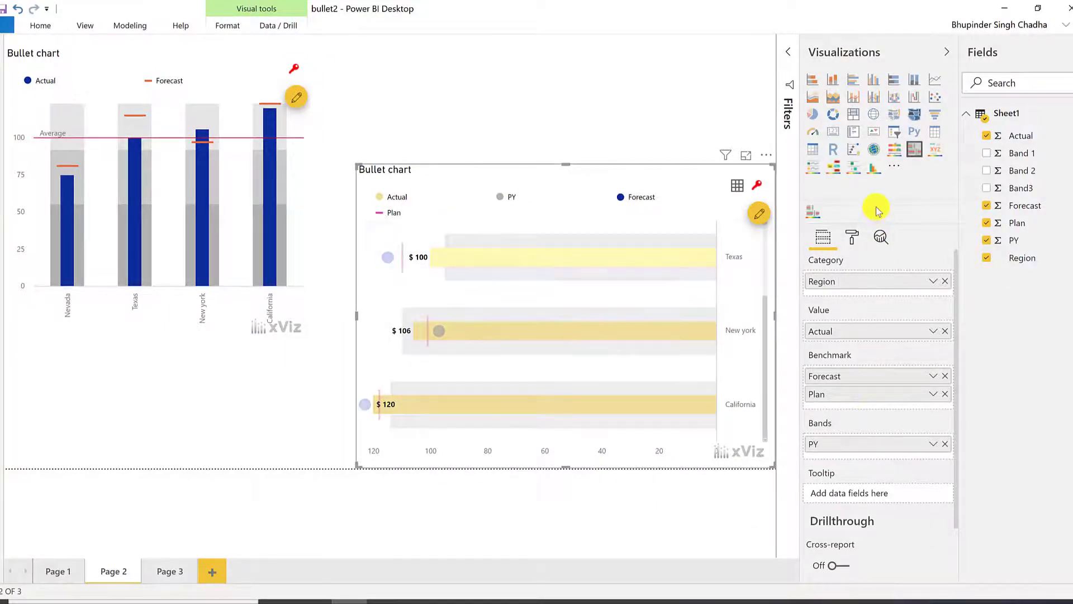
Remove PY from Bands and add Band 1, Band 2 and Band3 instead
{"action": "left_click", "coordinate": [943, 444]}
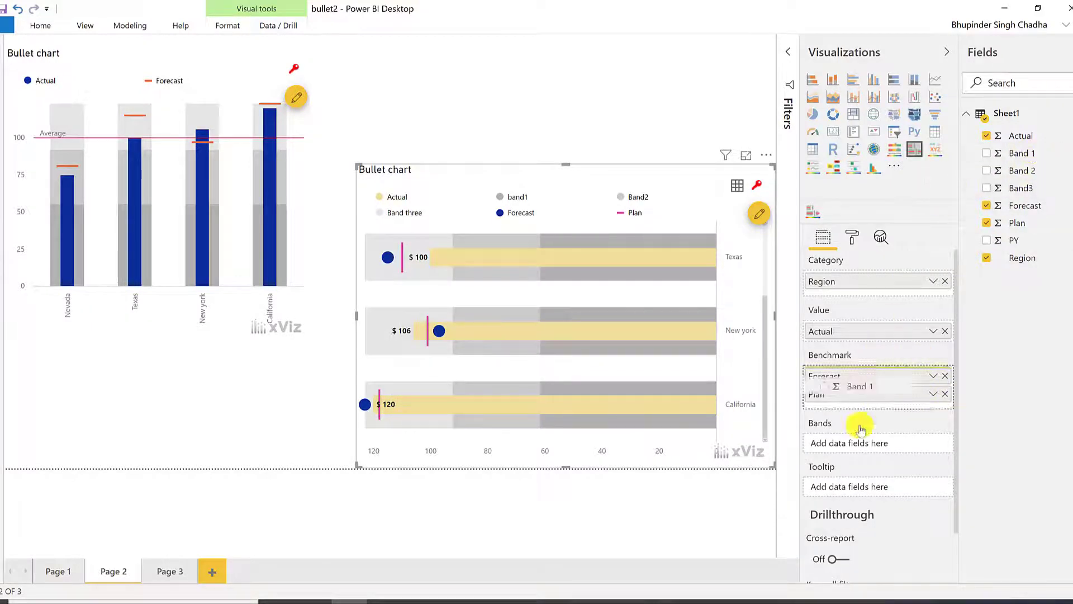
{"action": "left_click", "coordinate": [987, 153]}
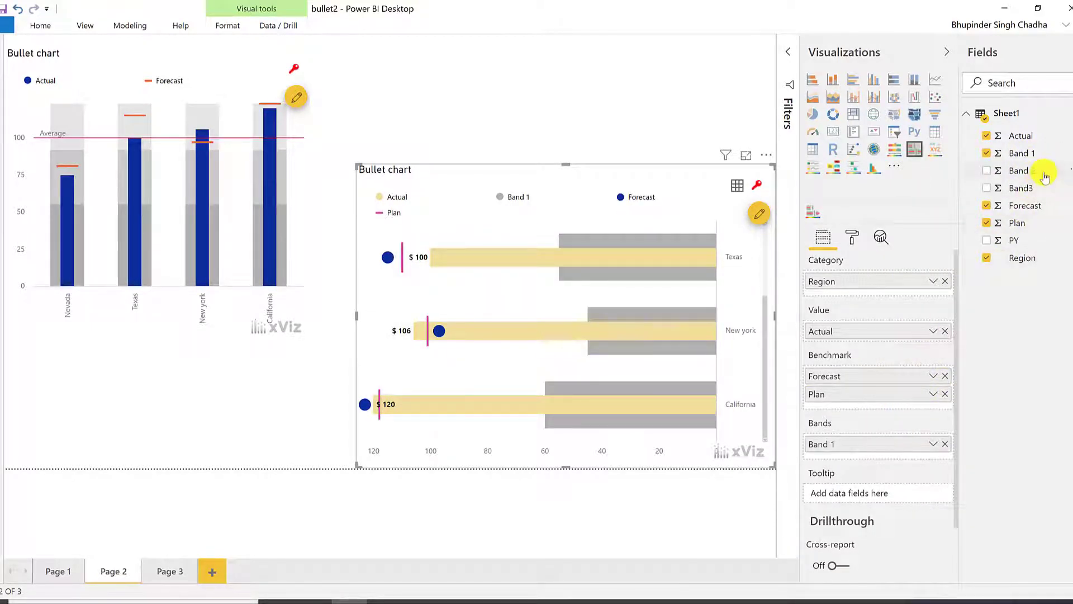
{"action": "left_click", "coordinate": [987, 169]}
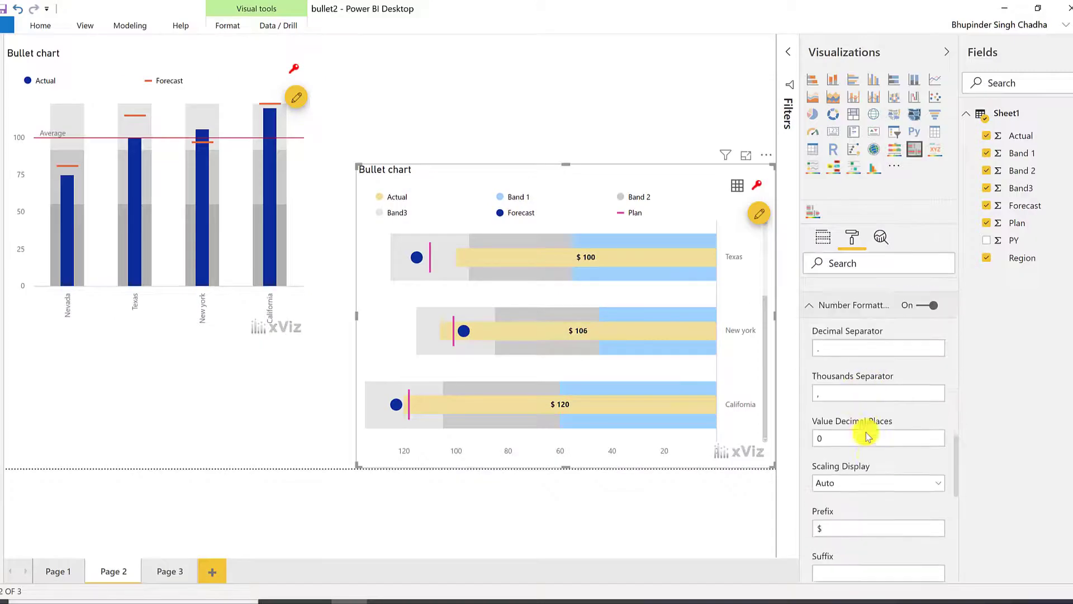
Switch Semantic Formatting on, keeping the positive value colour green
{"action": "scroll", "scroll_direction": "down", "scroll_amount": 3}
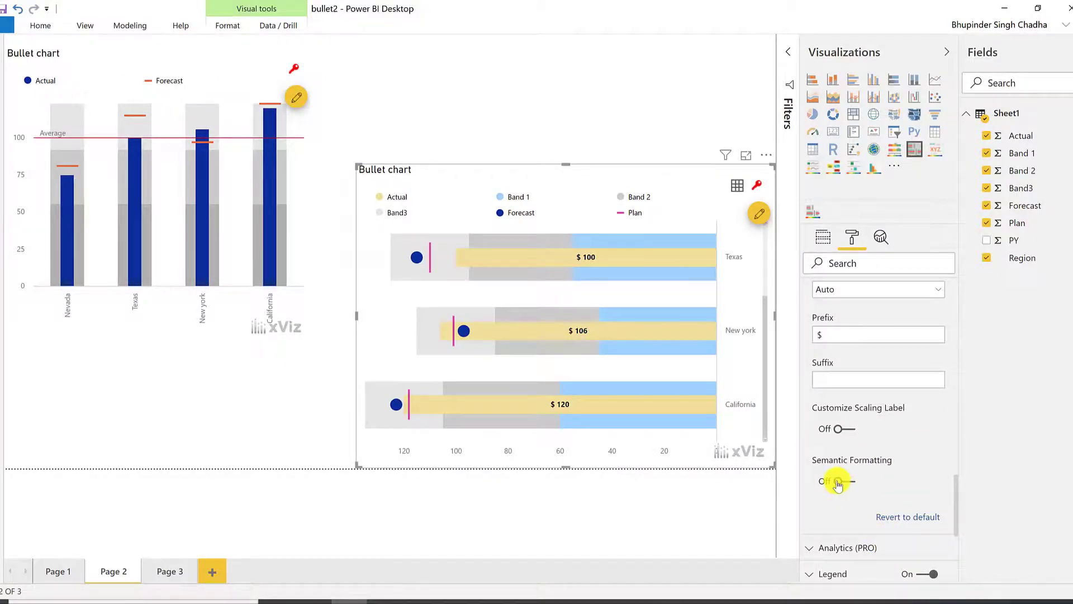
{"action": "left_click", "coordinate": [840, 480]}
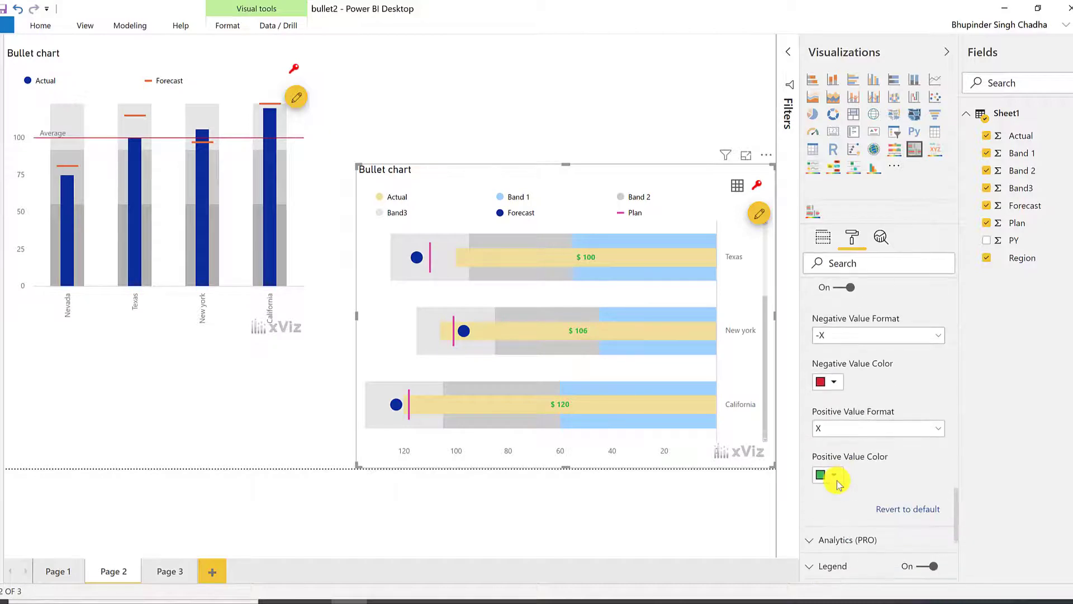